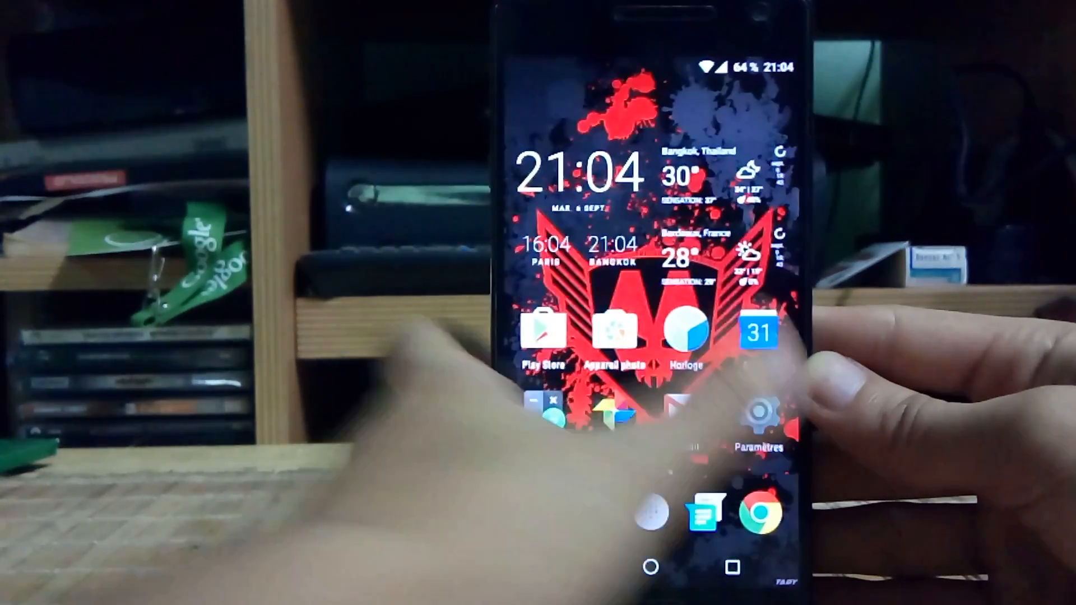
Launch the Paramètres app from the home screen and move into the settings list
click(757, 412)
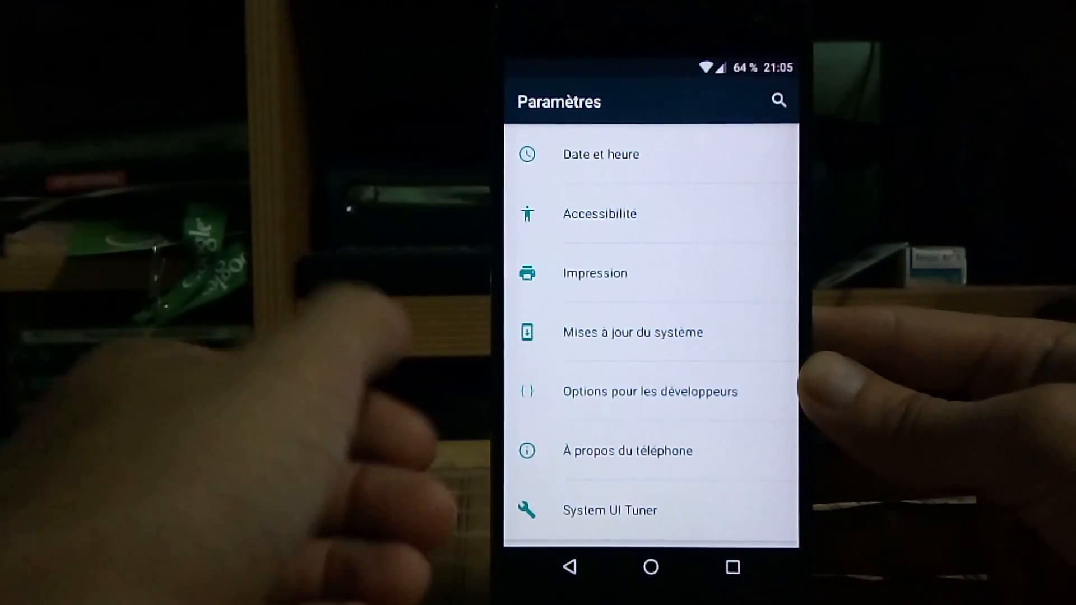
click(650, 567)
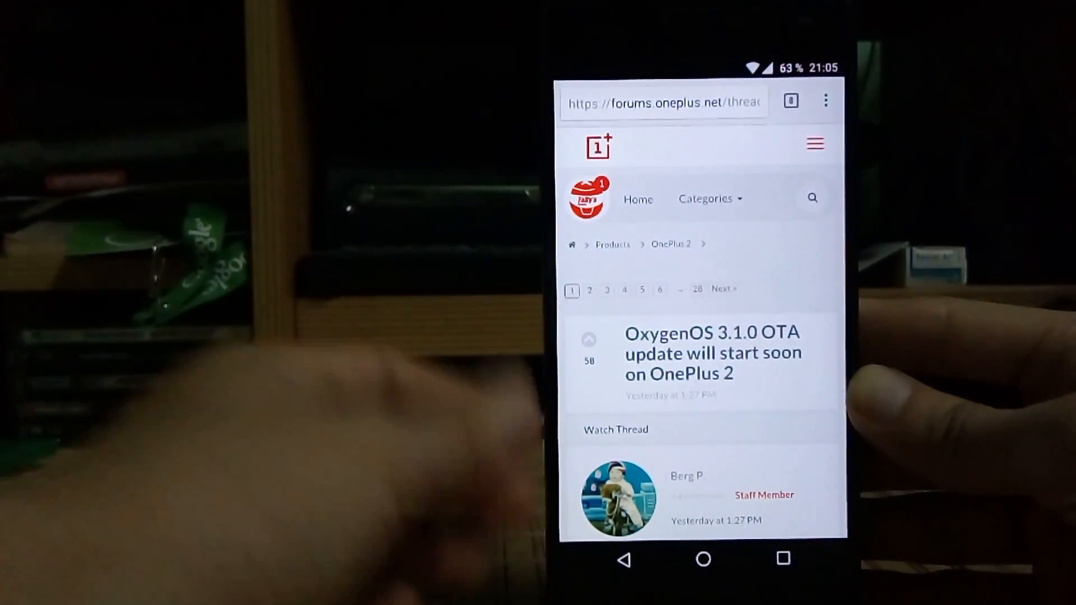
Scroll the OxygenOS 3.1.0 OTA forum thread down to its changelog
scroll(down, 3)
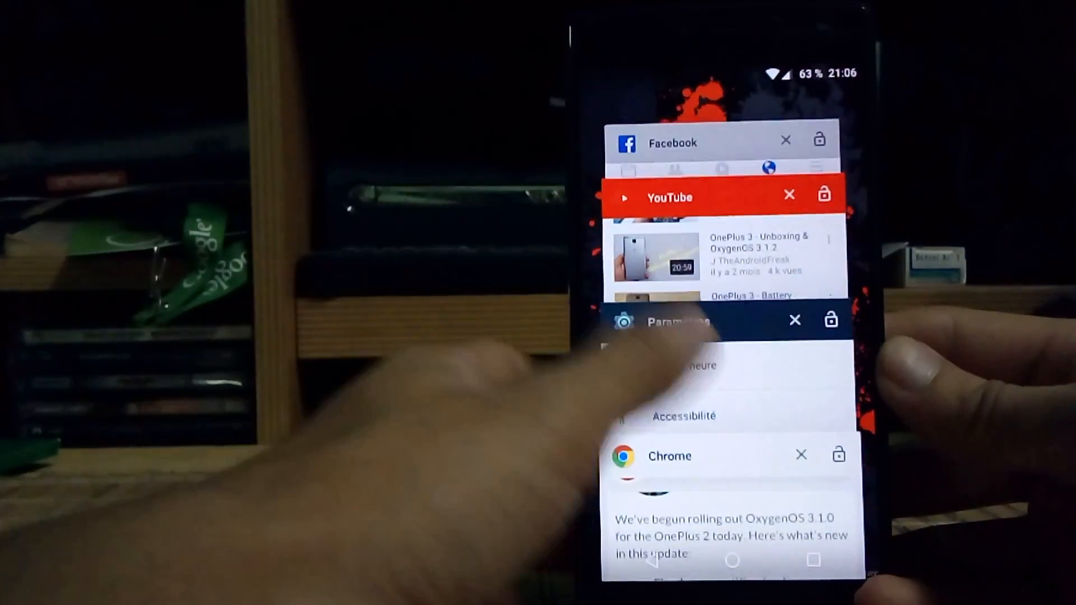
From Recents, open À propos du téléphone, show OxygenOS version 3.1.0, then go Home
click(679, 323)
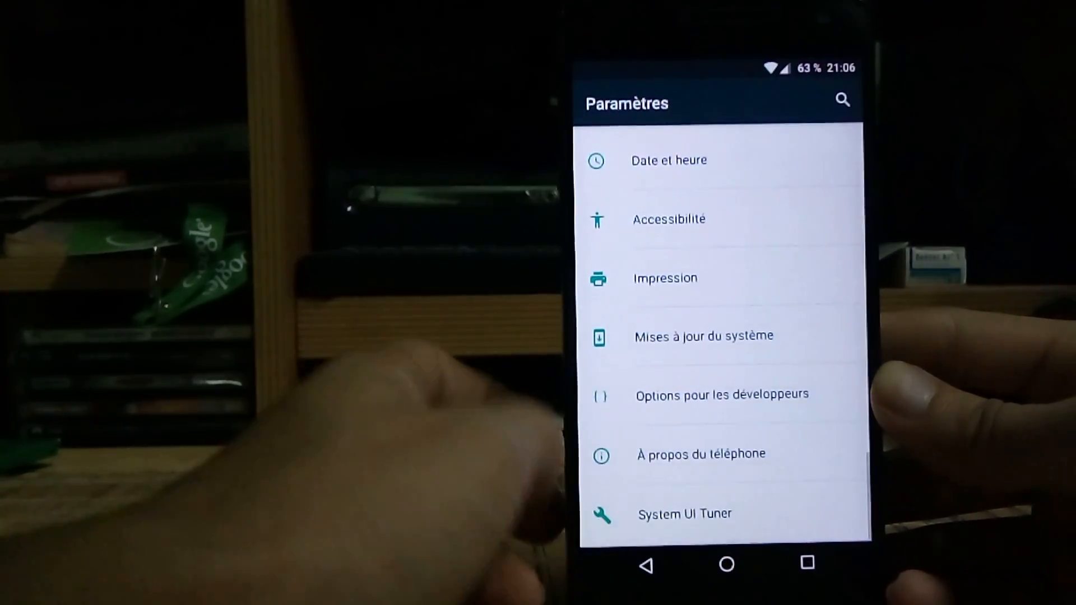
click(701, 453)
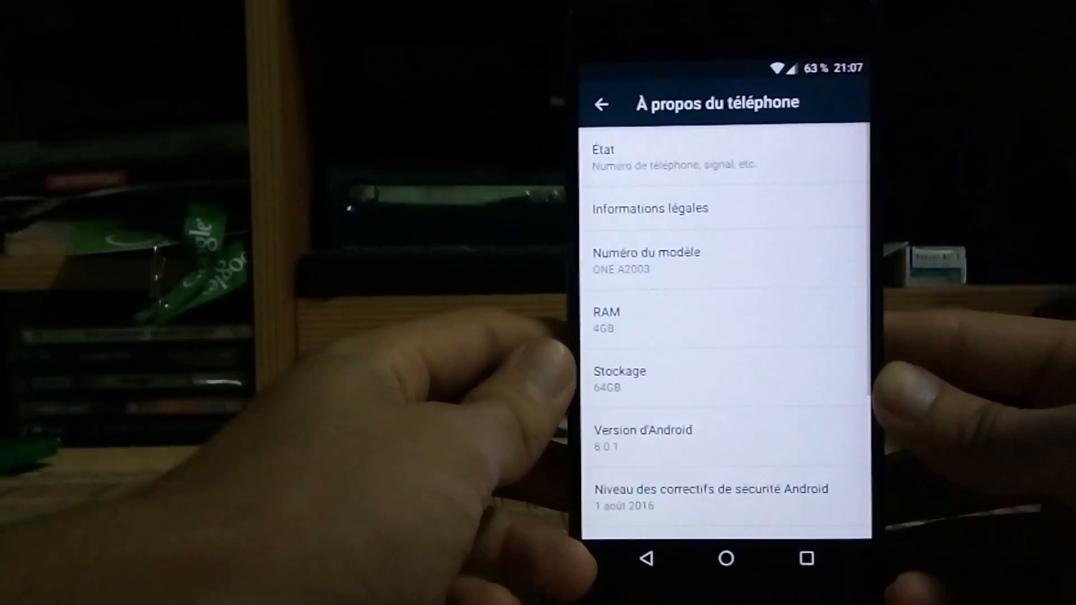
scroll(down, 3)
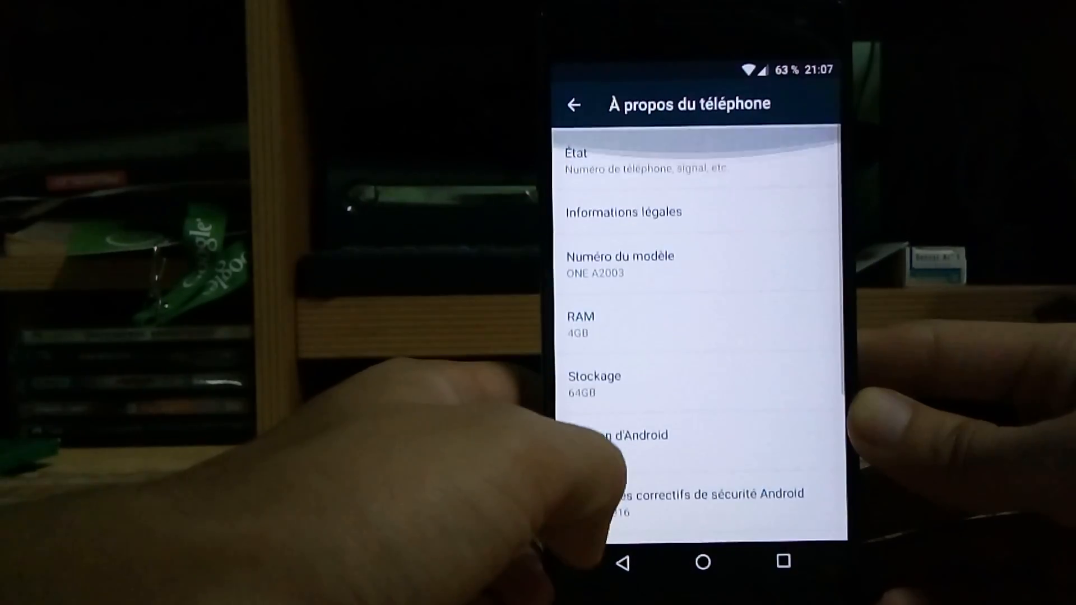
scroll(down, 3)
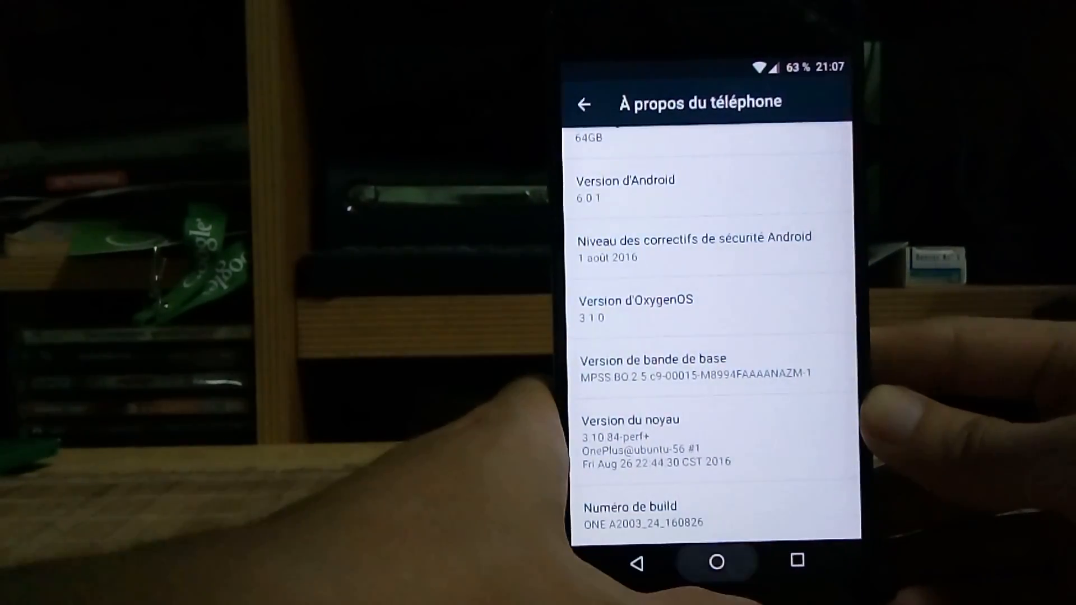
click(716, 562)
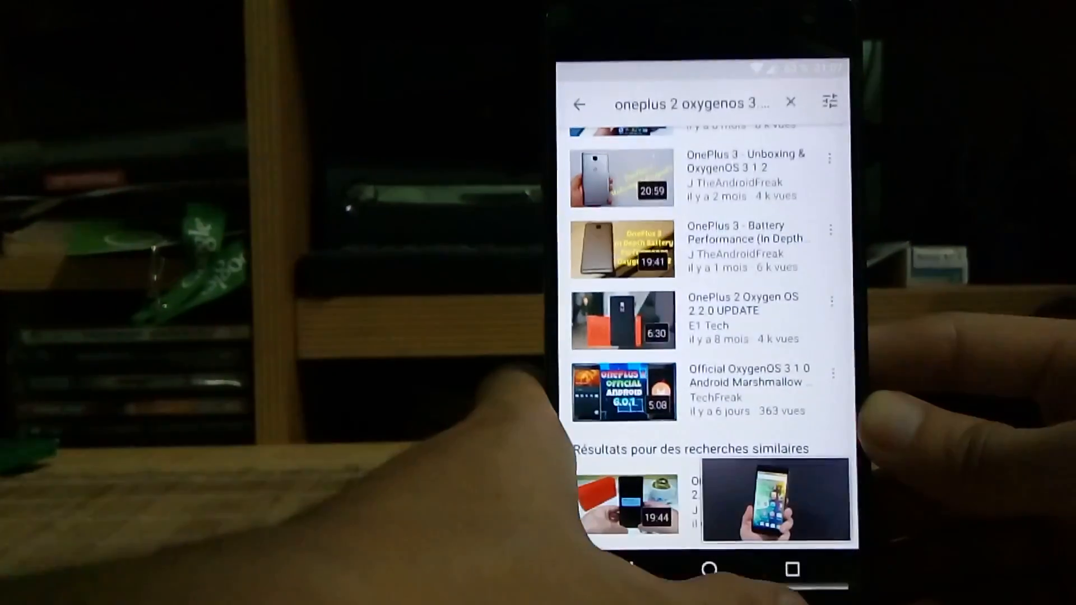
Leave the OnePlus 2 OxygenOS YouTube results for the Google Photos gallery
click(791, 569)
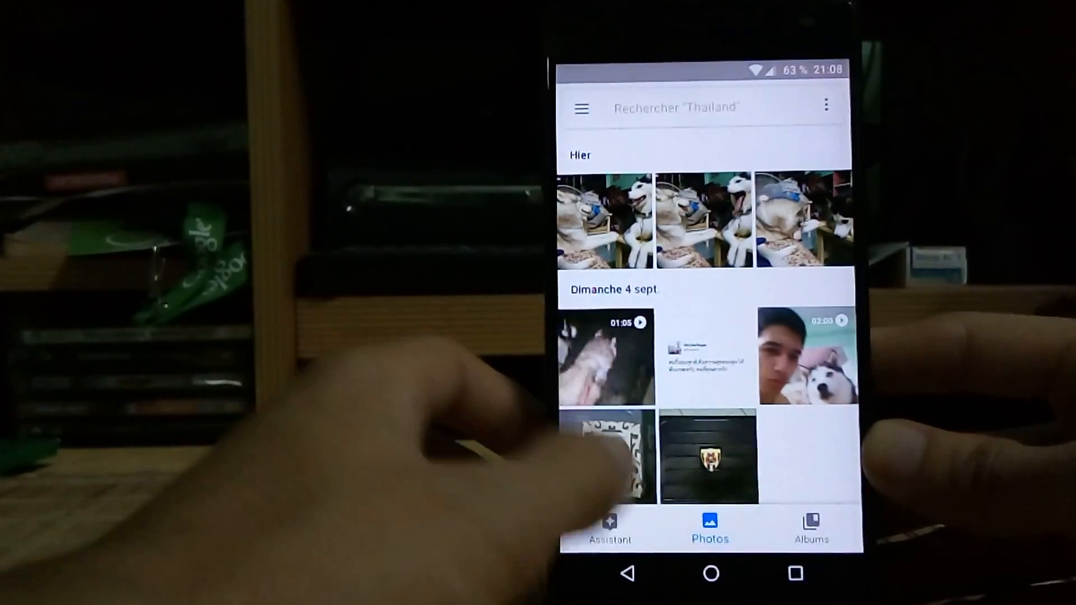
Open a battery screenshot and swipe to the 20% charge, ~3 h remaining graph
click(810, 528)
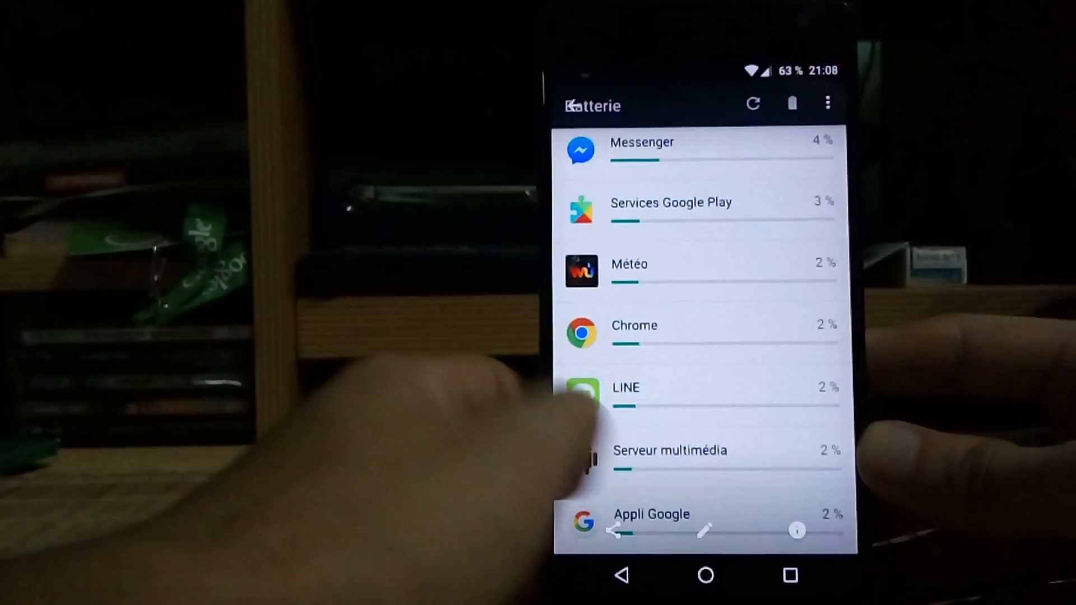
scroll(up, 3)
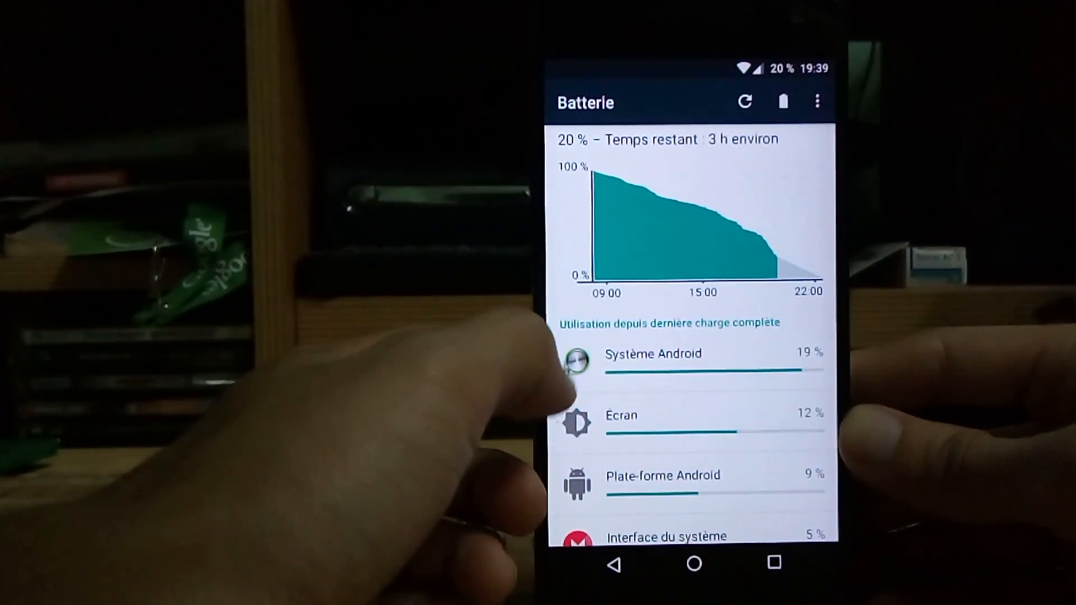
View the Infos utilisation Écran screenshot, then the Batterie per-app consumption screenshots
click(621, 415)
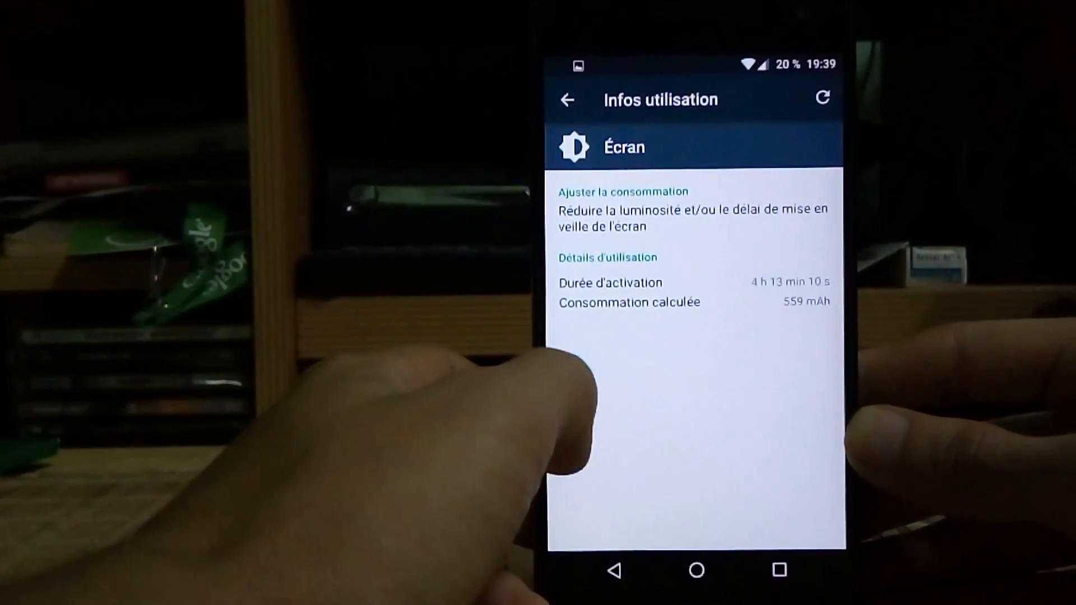
click(567, 99)
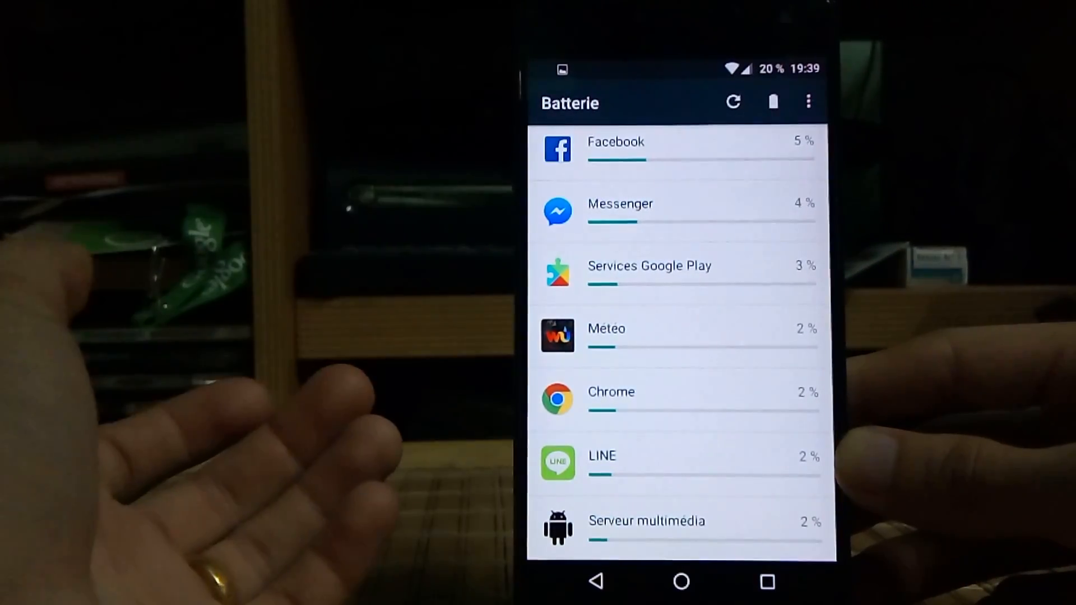
scroll(up, 3)
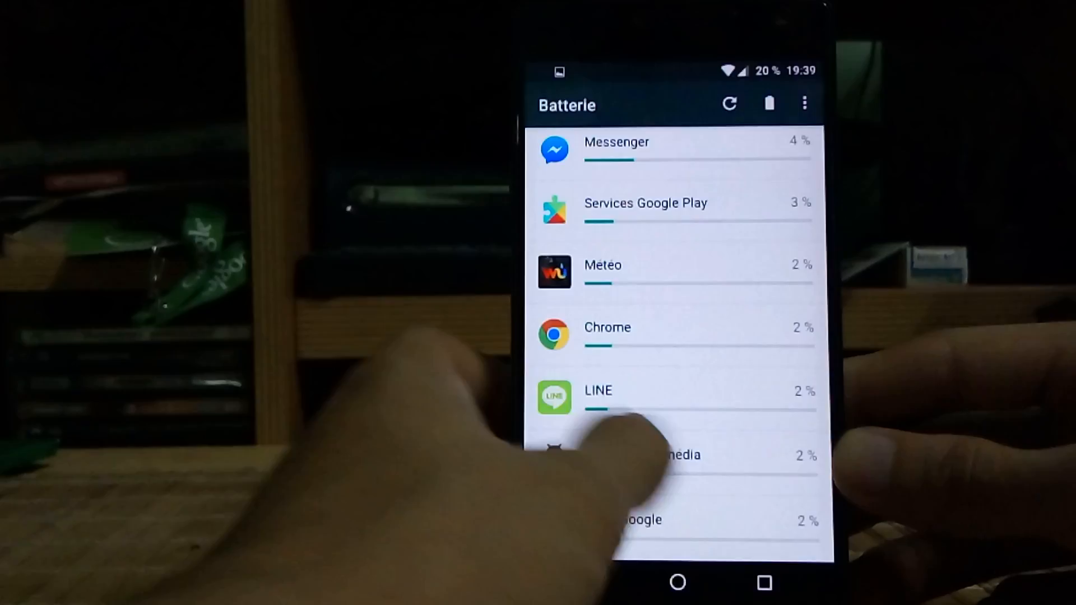
scroll(down, 3)
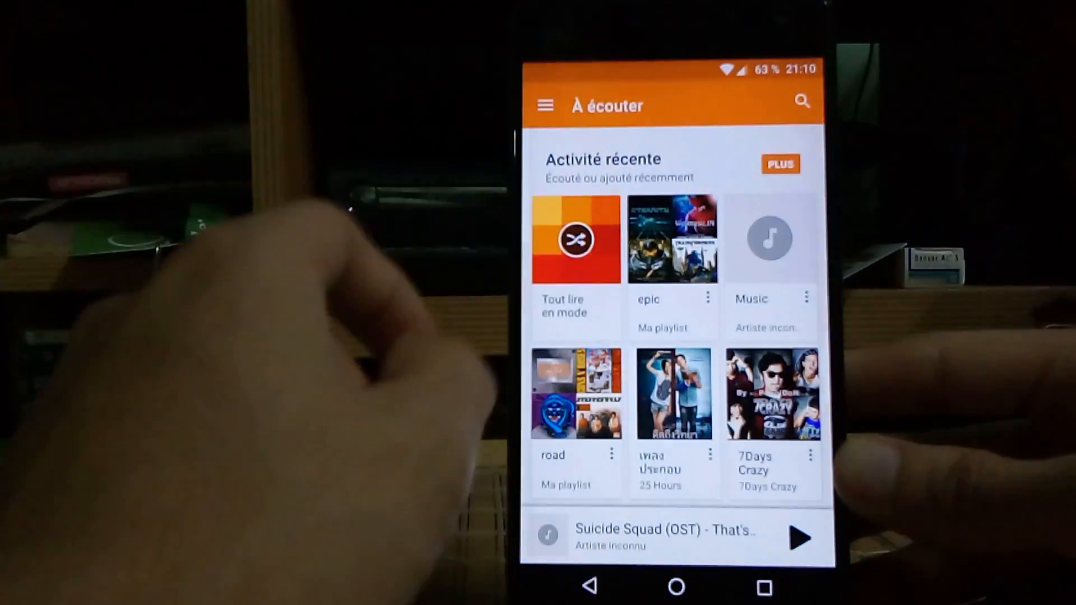
Open the Derniers ajouts playlist and play Warriyo - Rituals ( 160kbps )
click(545, 104)
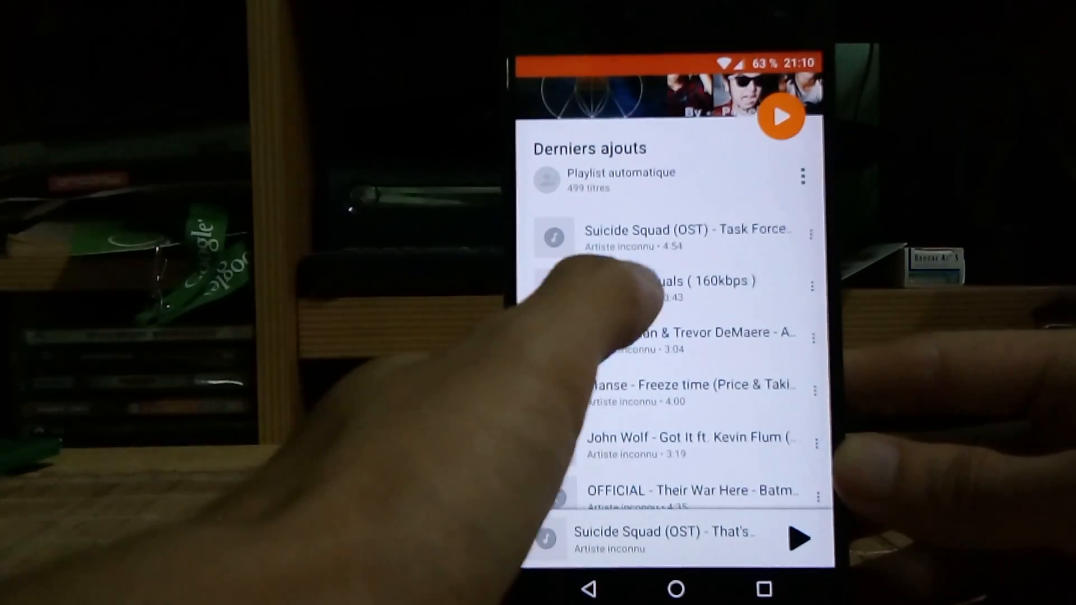
click(666, 282)
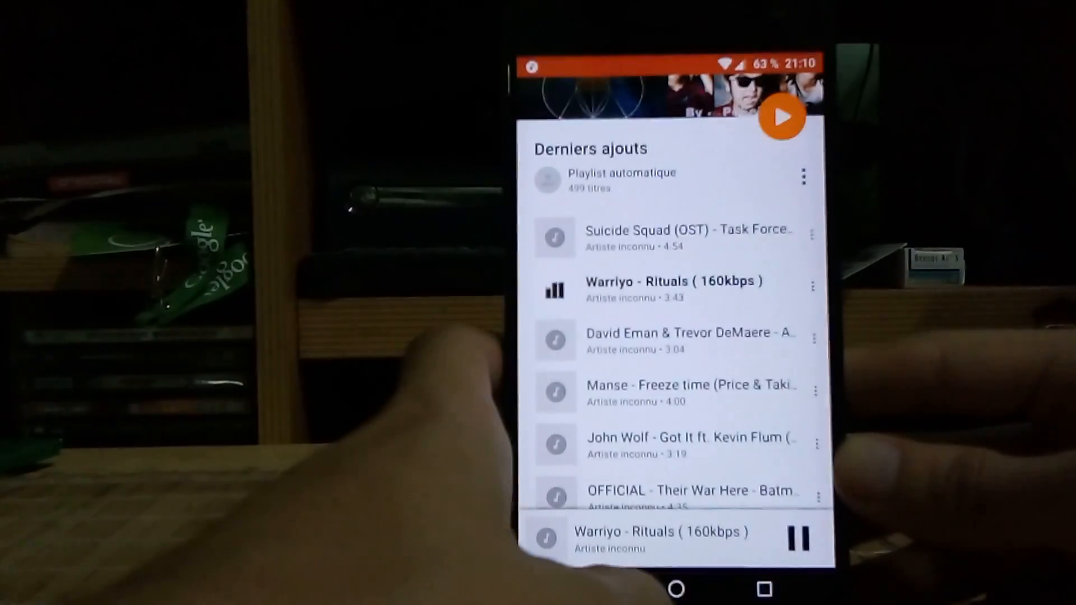